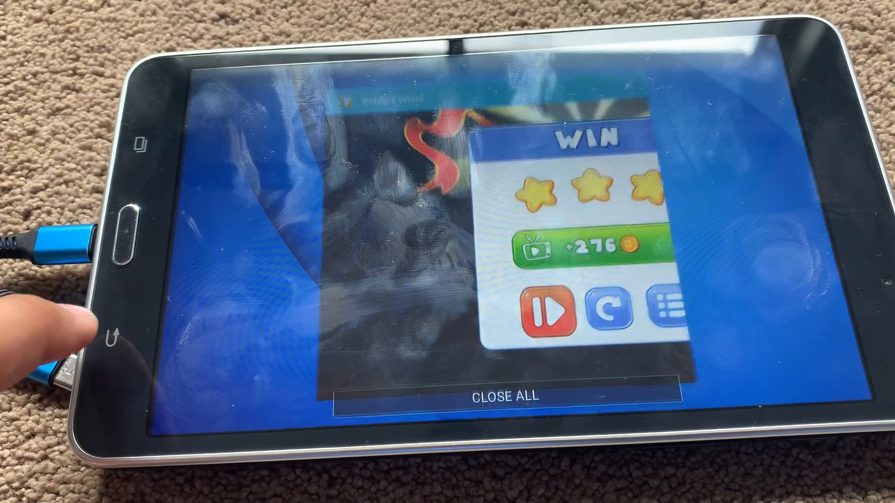
Leave the recent apps view showing the Marble Race win screen to return to the browser
{"action": "left_click", "coordinate": [503, 396]}
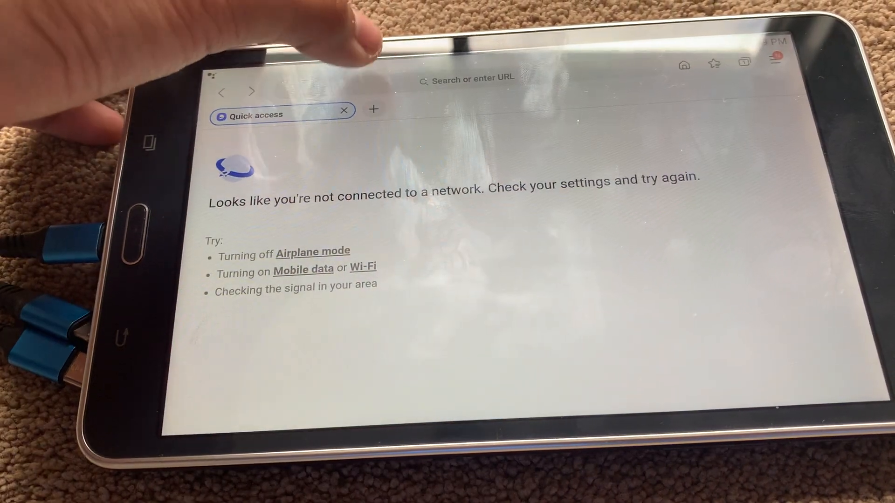
Search the web for 'marble race online' from the address bar
{"action": "left_click", "coordinate": [468, 79]}
{"action": "type", "text": "mar"}
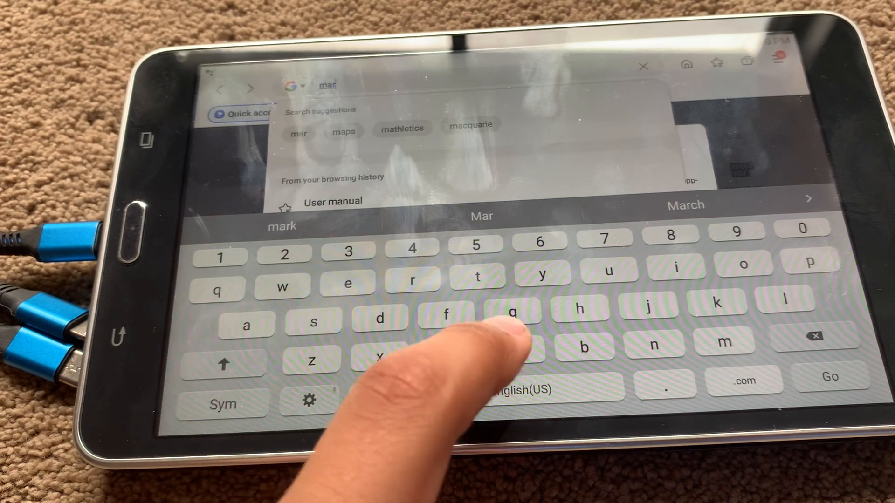
{"action": "type", "text": "ble"}
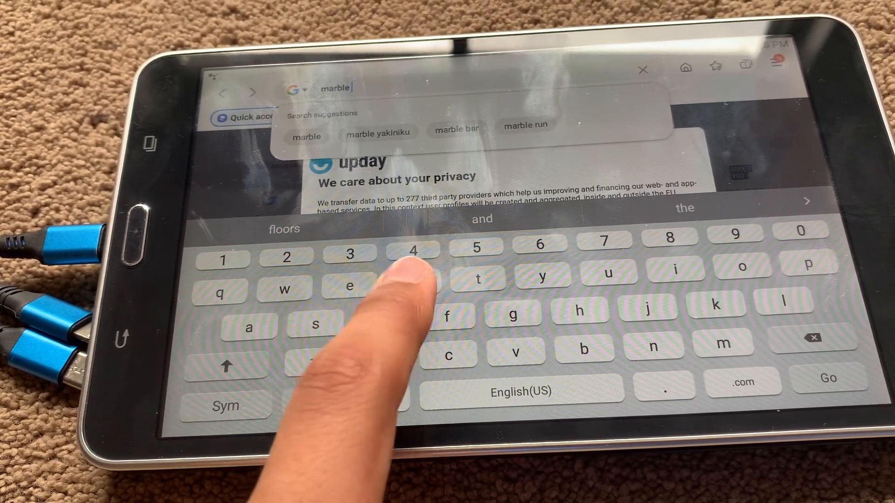
{"action": "type", "text": "race online"}
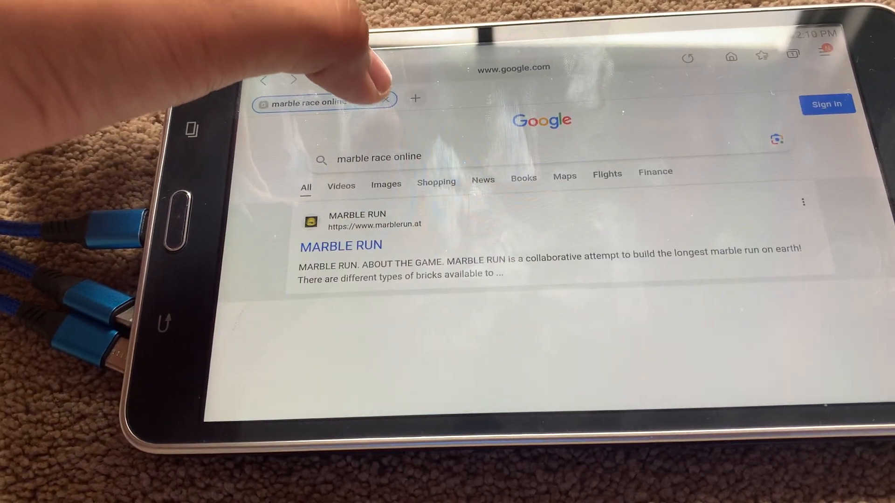
Follow a Google result for marble race online toward the download site
{"action": "left_click", "coordinate": [376, 159]}
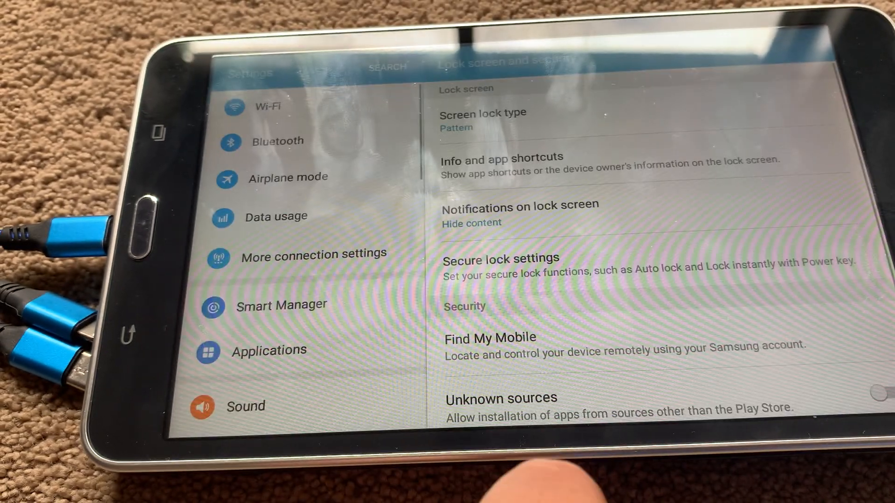
Scroll Lock screen and security settings to reach the Unknown sources switch
{"action": "scroll", "scroll_direction": "up", "scroll_amount": 3}
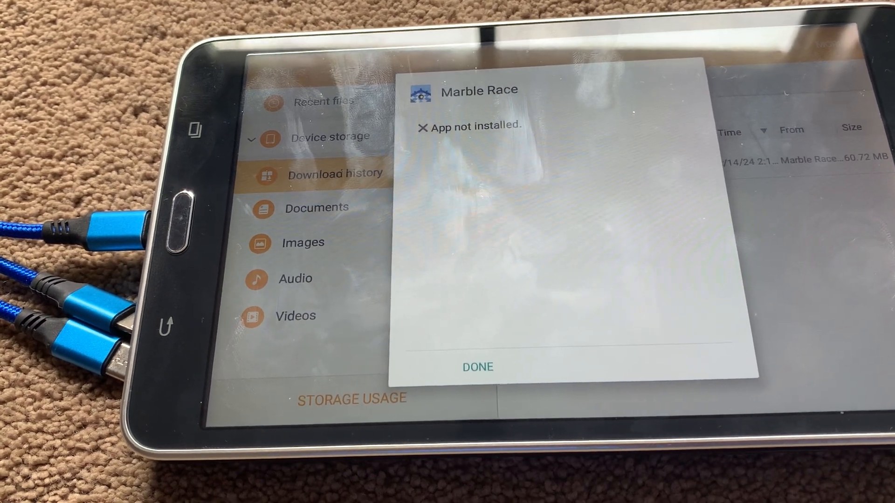
Dismiss the 'App not installed' notice for Marble Race with DONE
{"action": "left_click", "coordinate": [477, 366]}
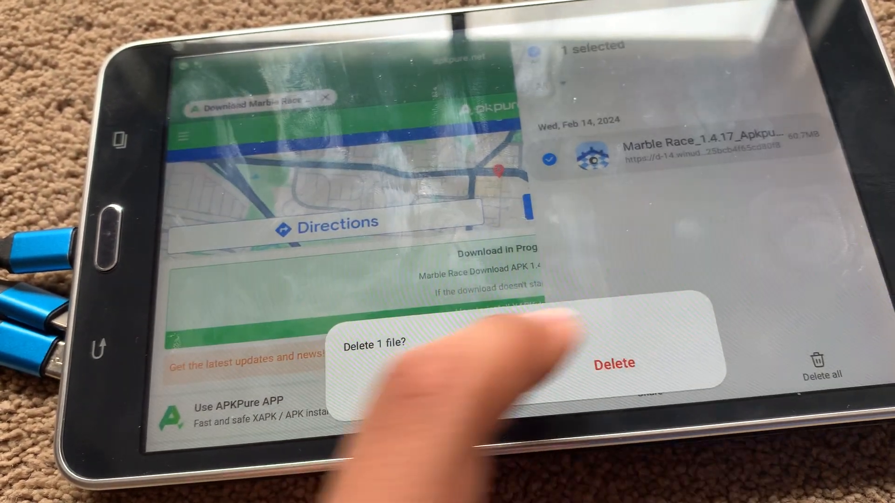
Confirm deleting the downloaded Marble Race APK from Downloads
{"action": "left_click", "coordinate": [615, 364]}
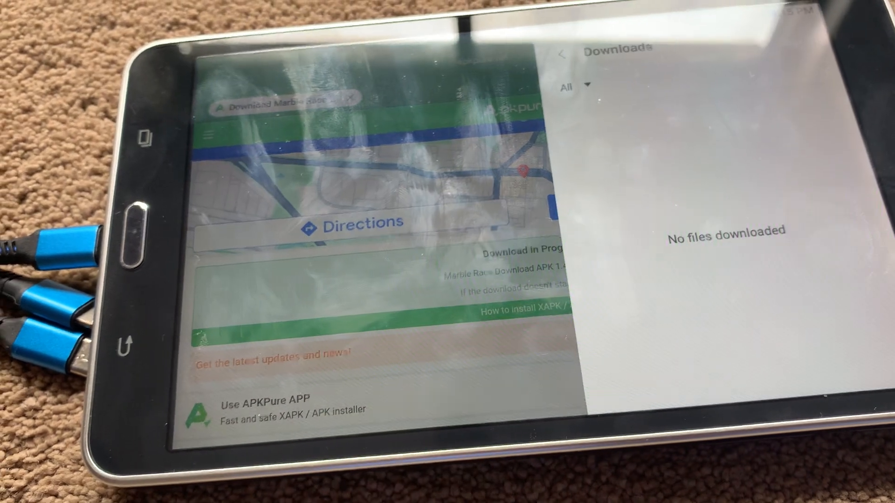